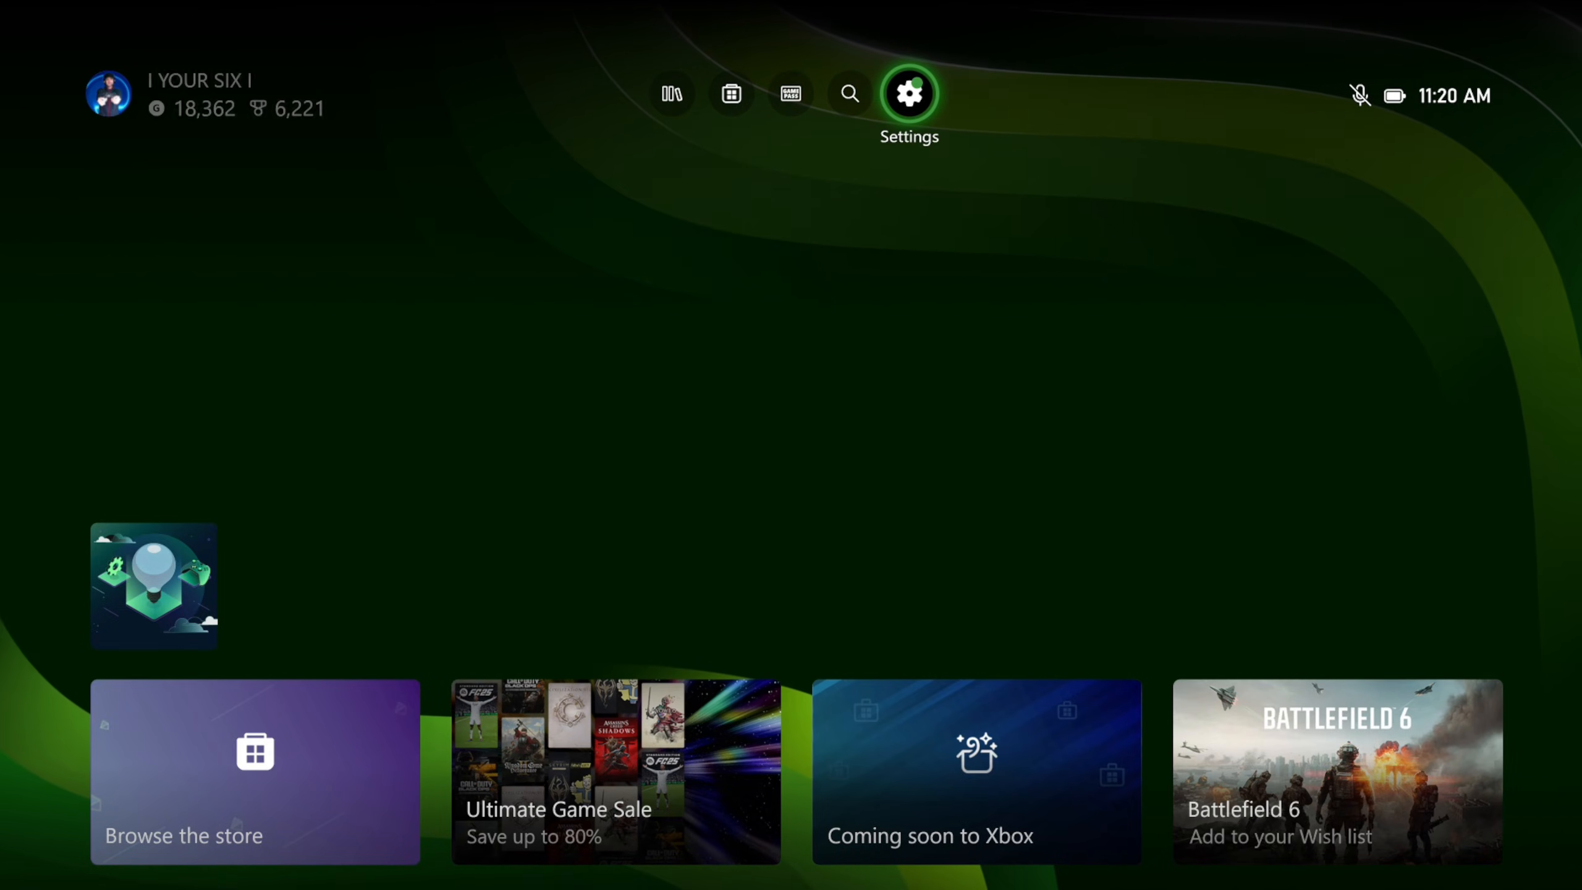
Open the Settings gear from the home screen's top bar.
click(907, 92)
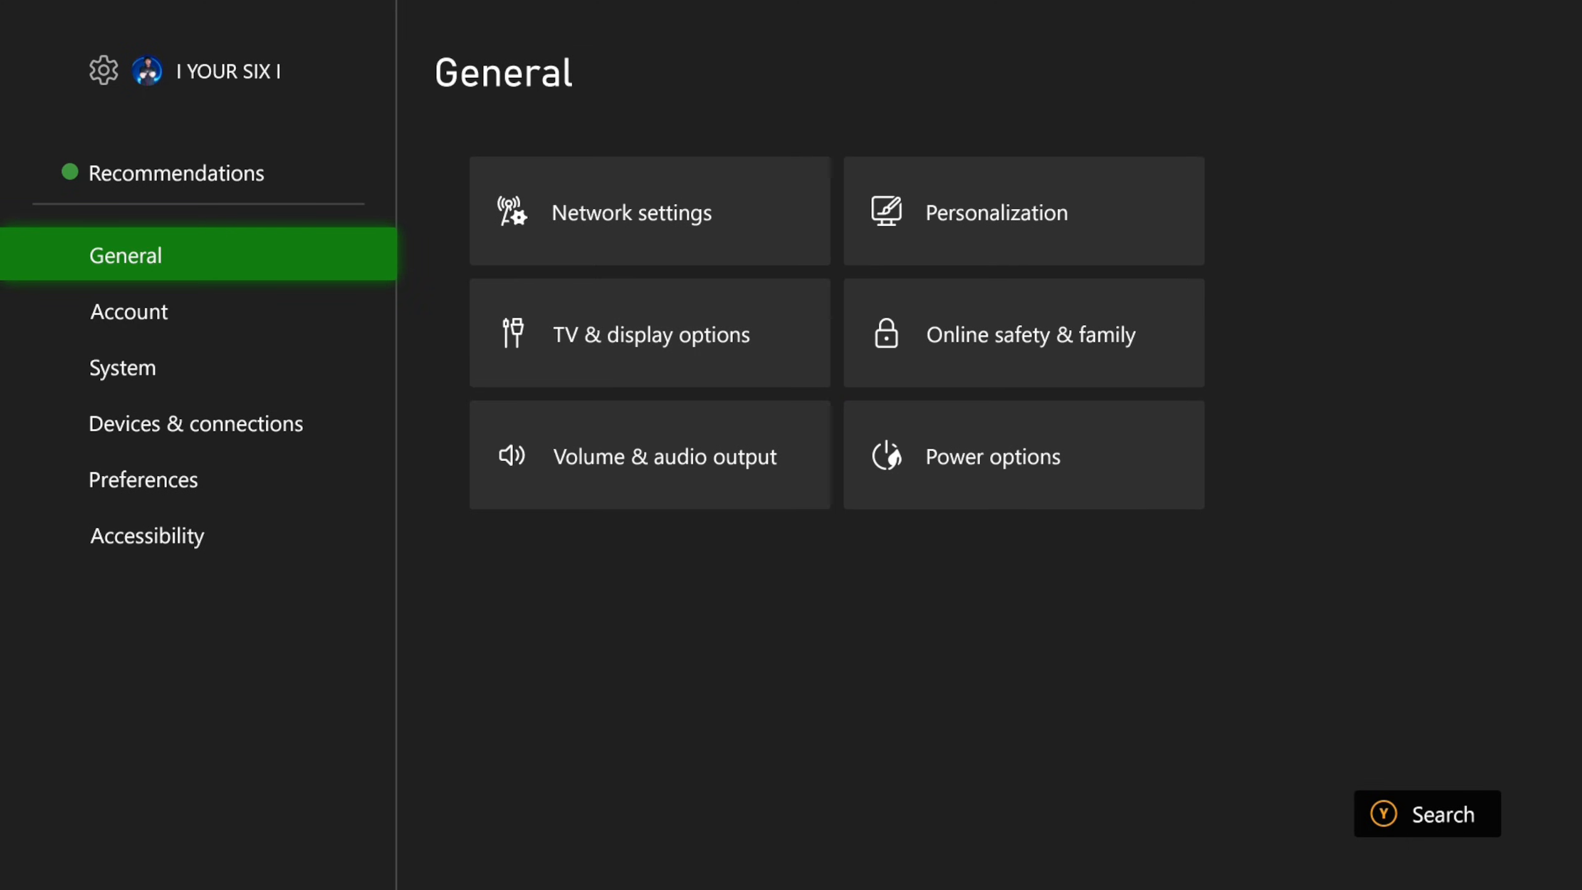
Open TV & display options from the General settings.
click(650, 333)
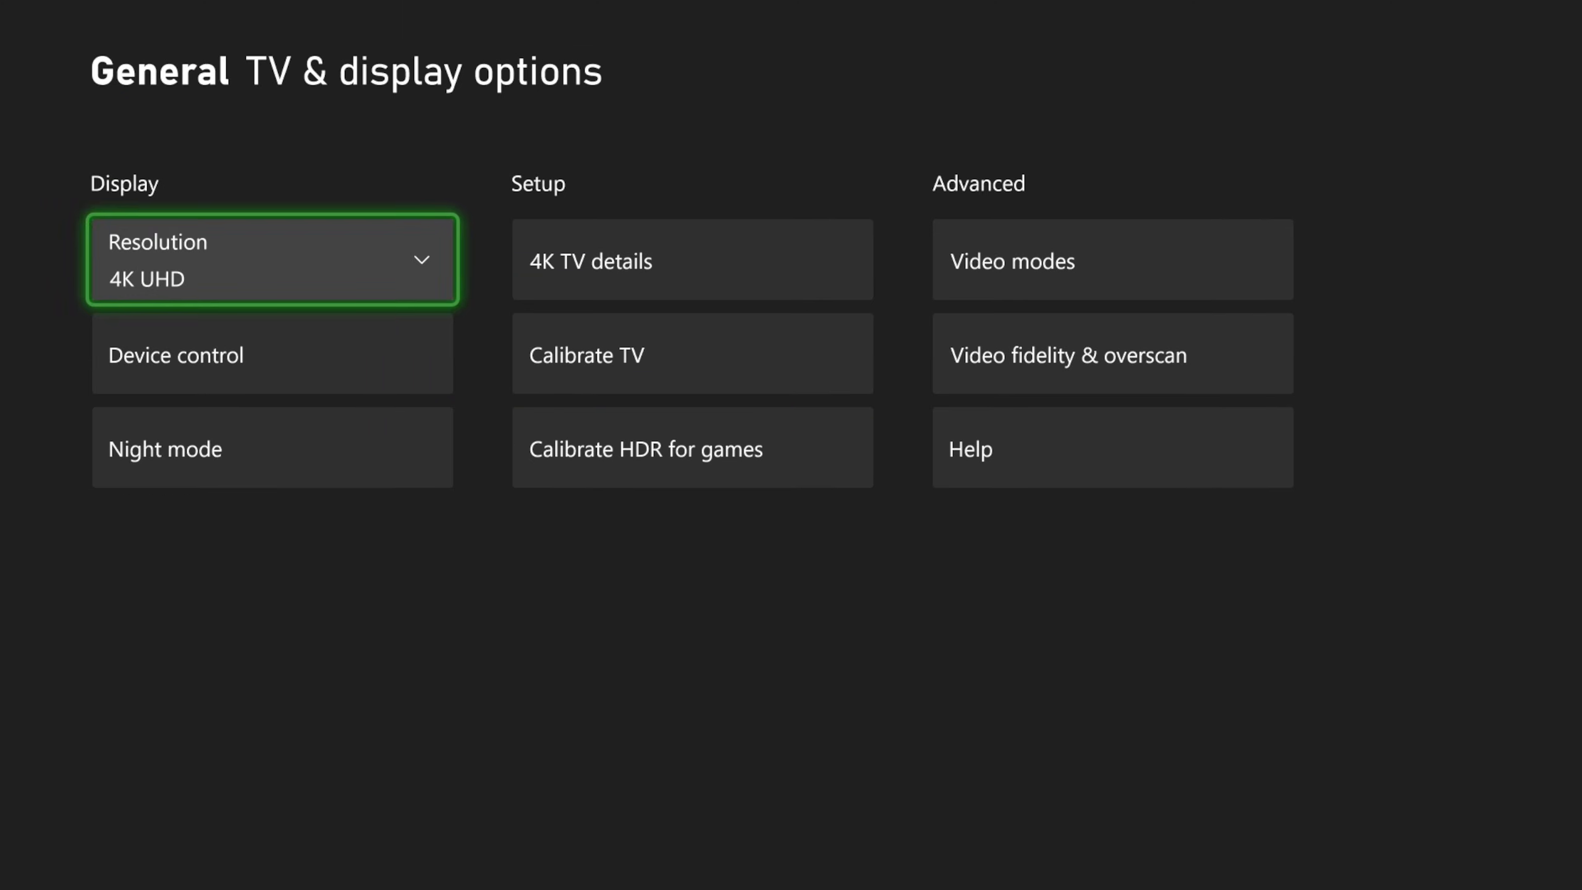
mouse_move(1112, 259)
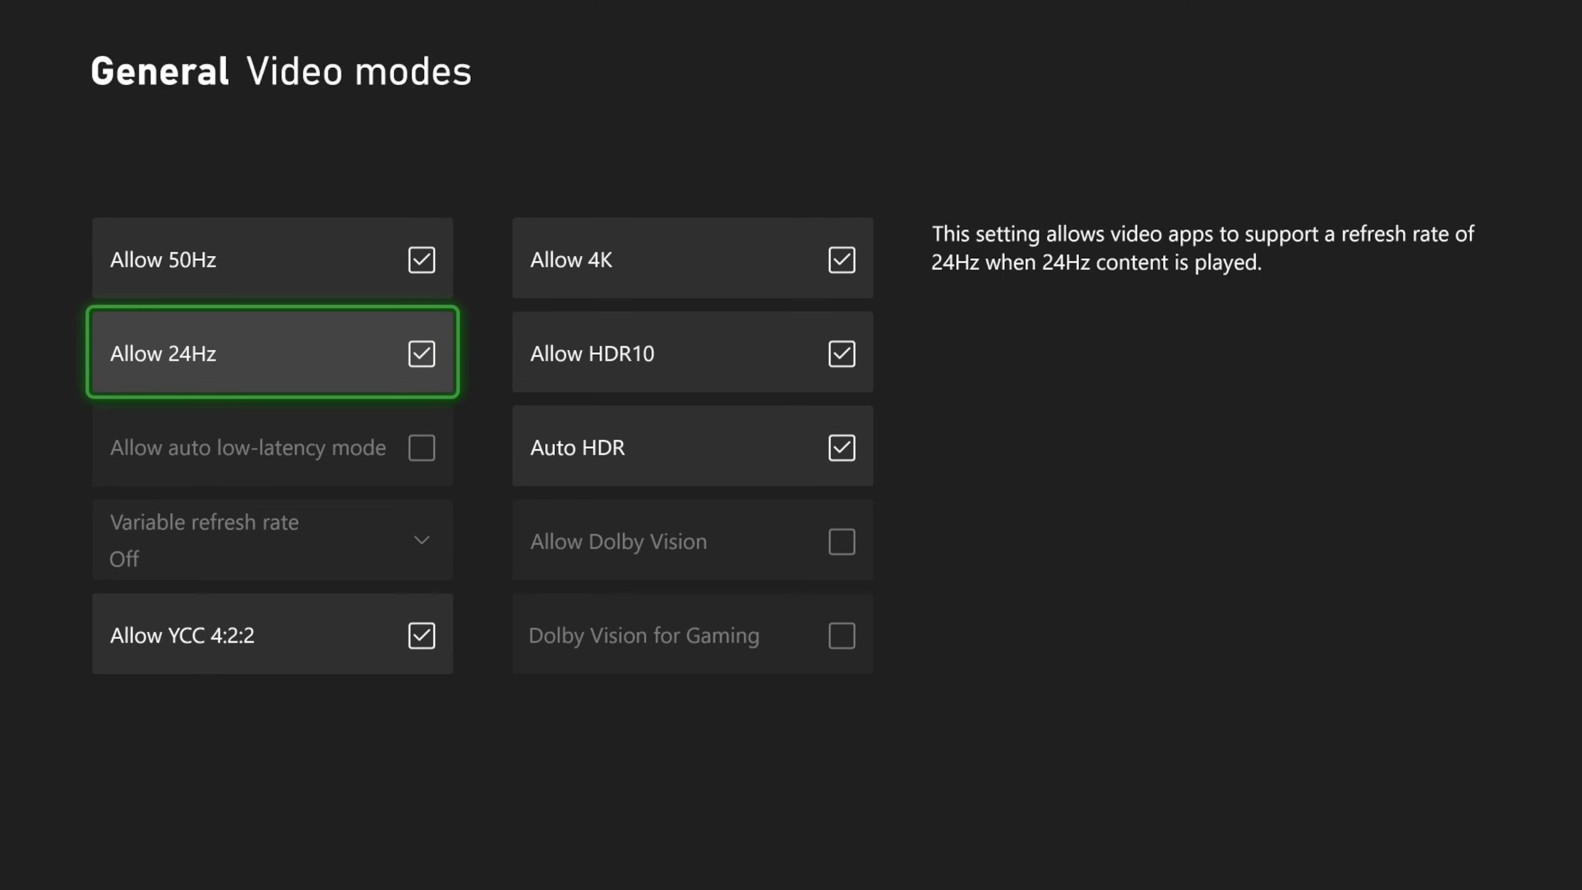
Move down to Allow YCC 4:2:2 to read its description, then back out.
key(Down)
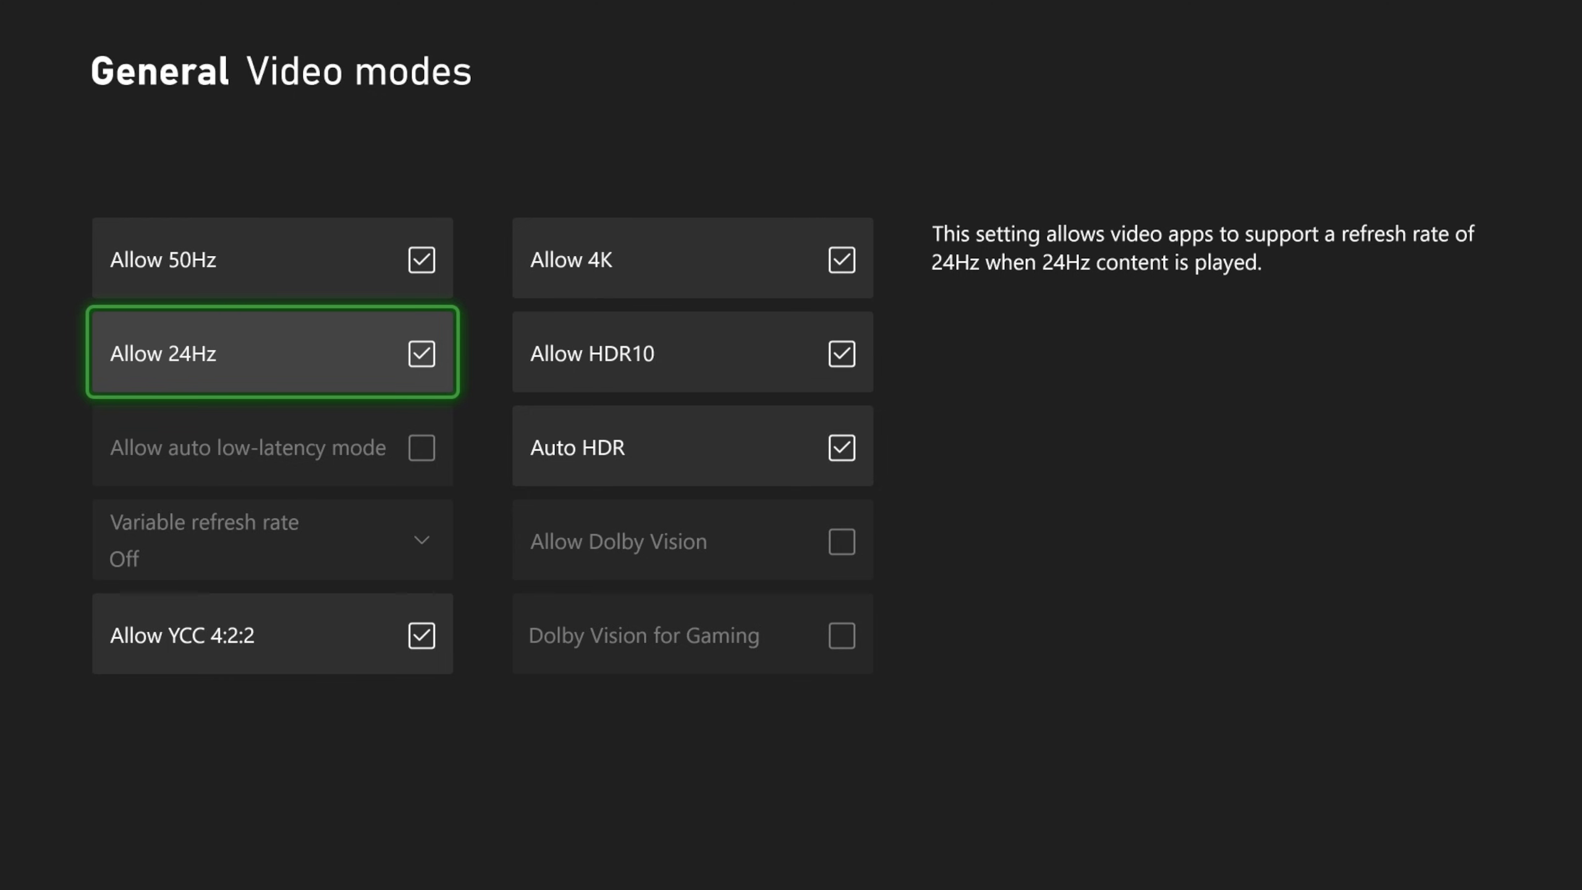
key(down)
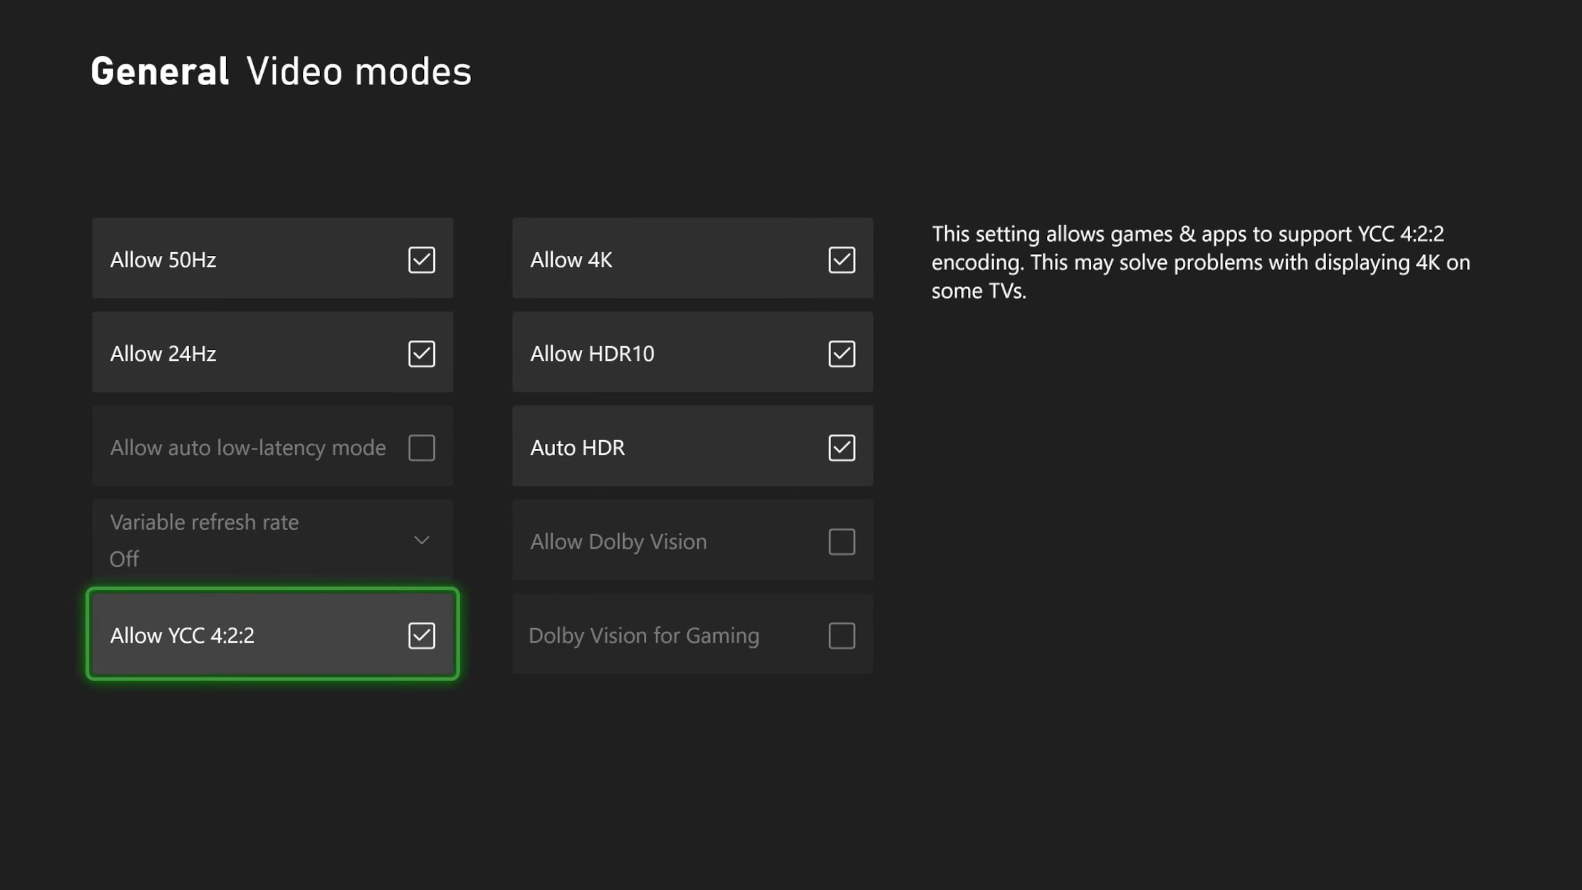
key(Escape)
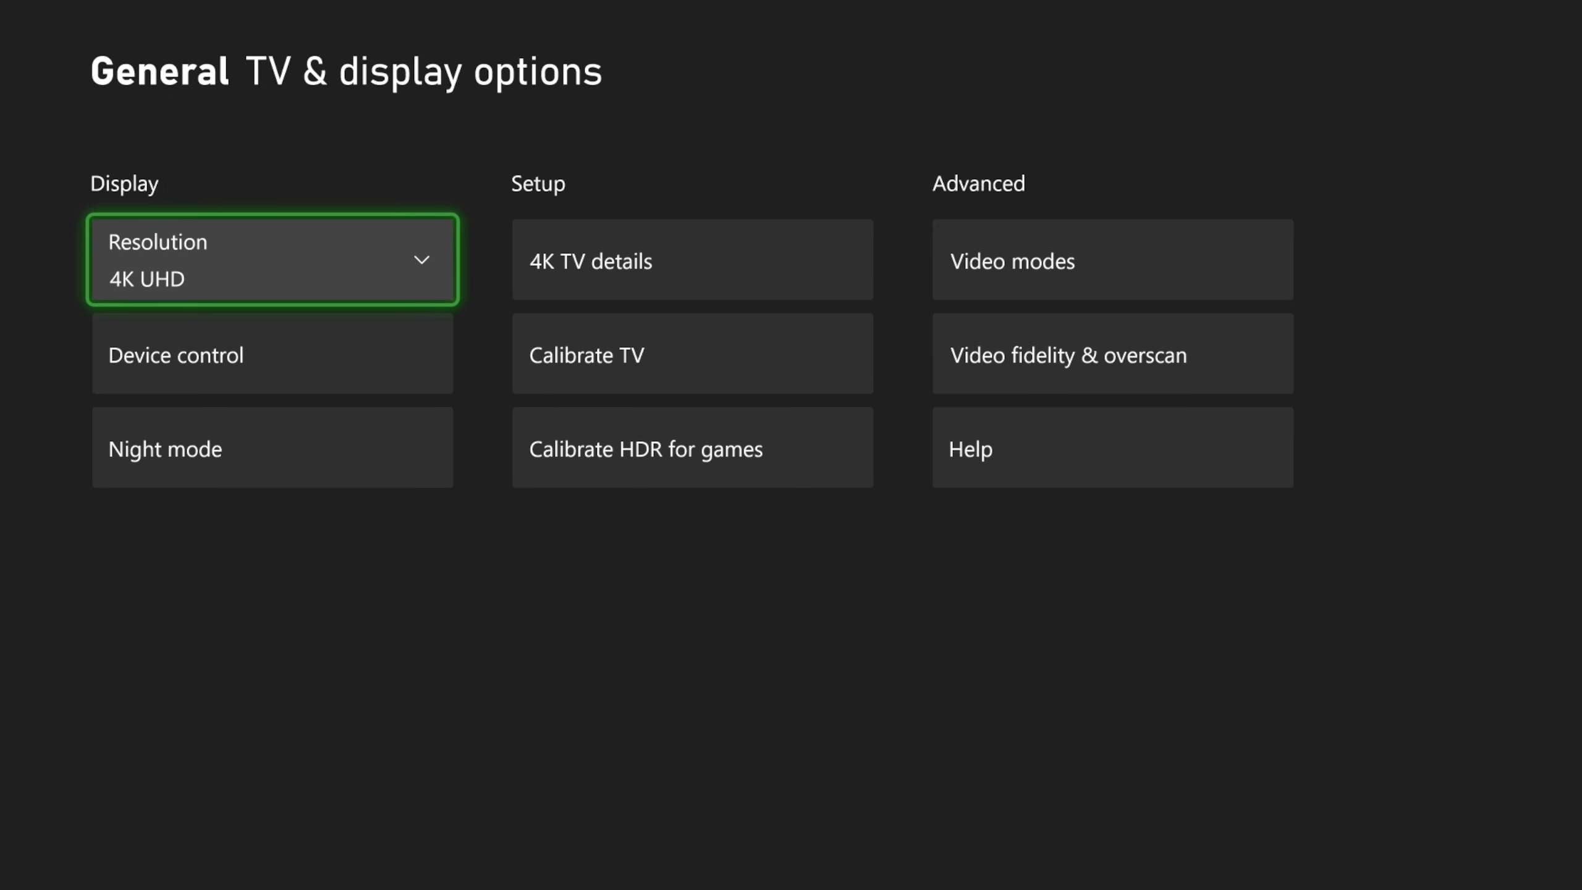